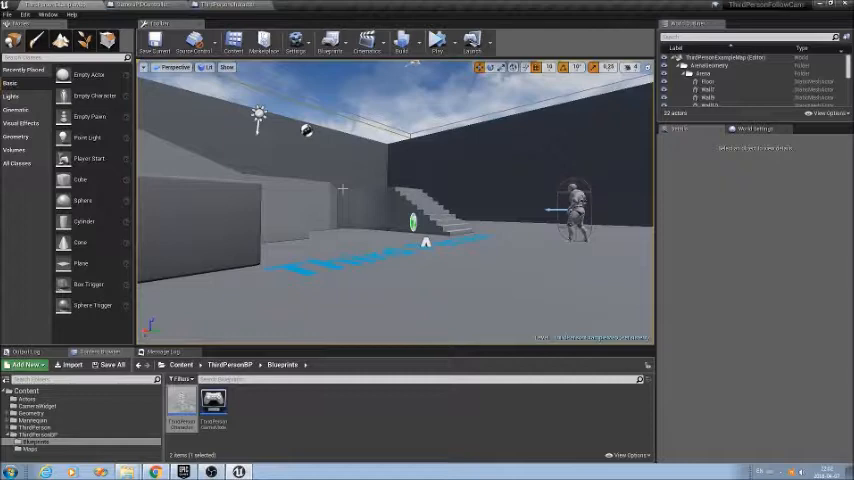
mouse_move(252, 207)
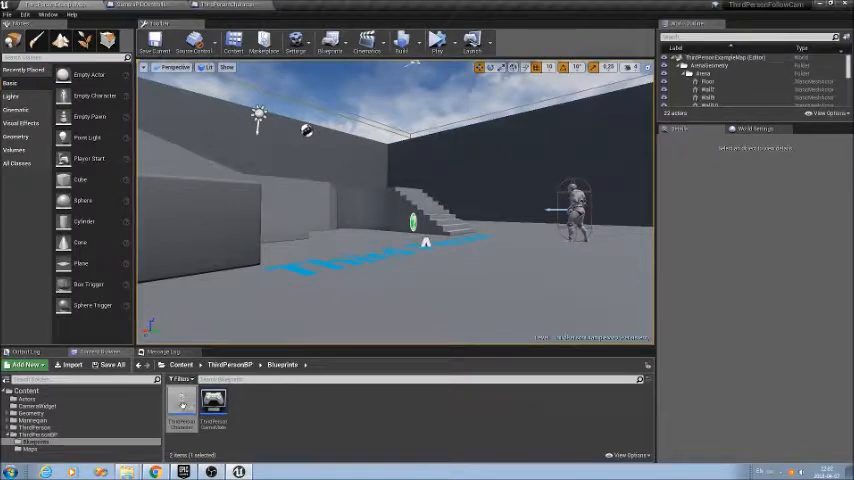
Open the ThirdPersonCharacter blueprint and select its CameraPIDController component
double_click(213, 400)
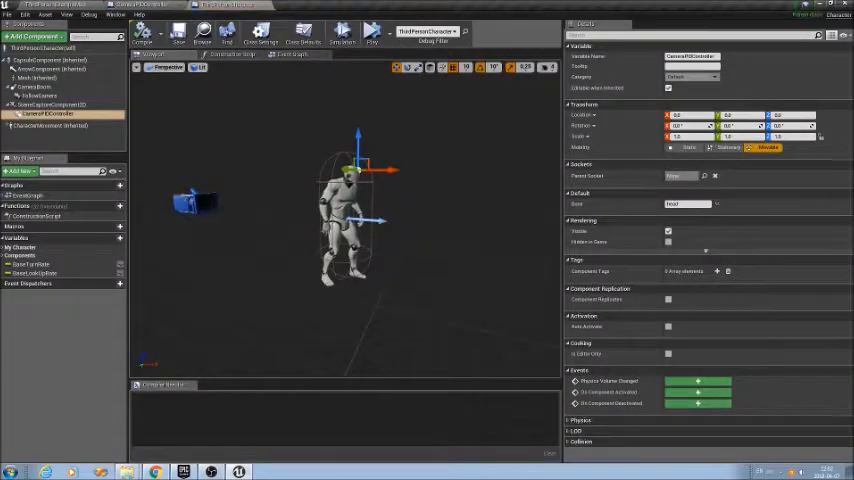
click(52, 104)
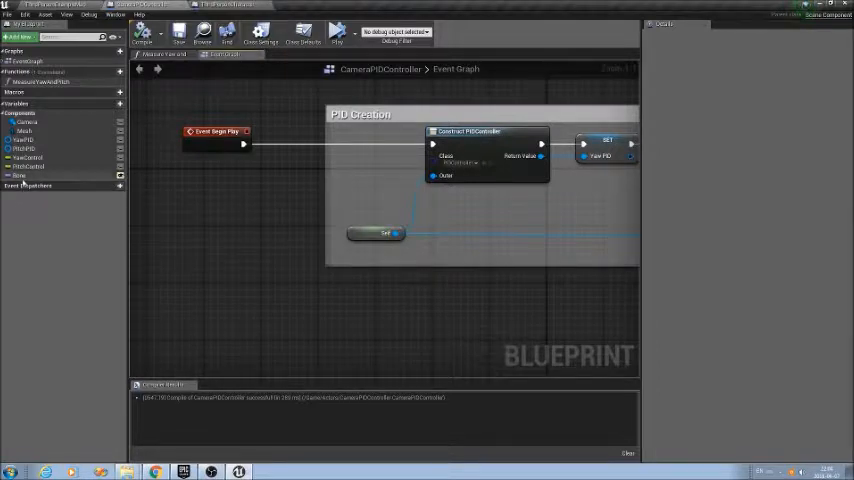
Inspect the Bone, Camera and Mesh variables of the CameraPIDController blueprint in turn
click(18, 176)
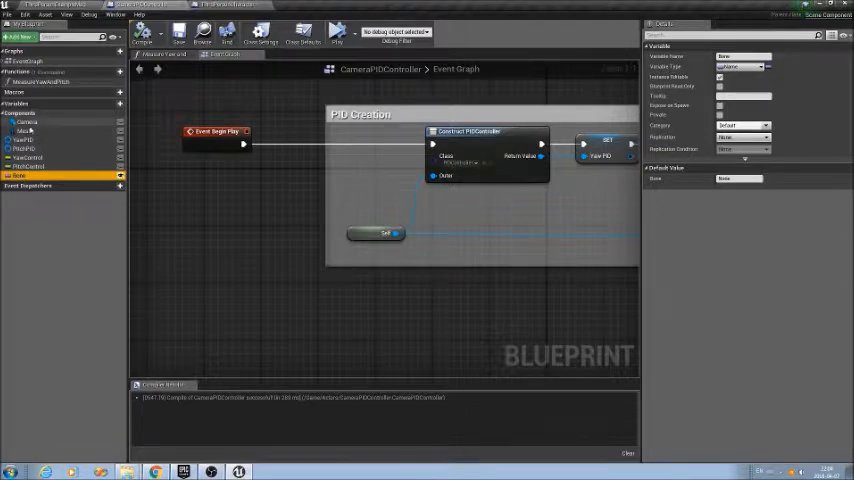
click(27, 122)
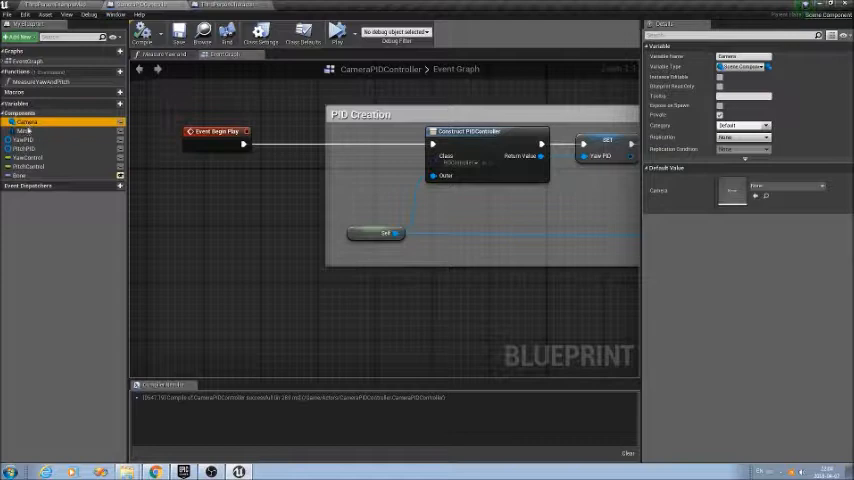
click(24, 131)
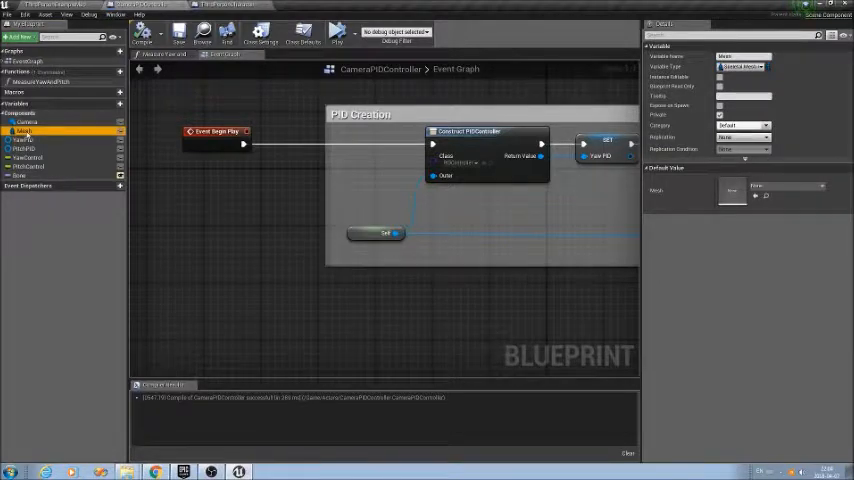
mouse_move(269, 213)
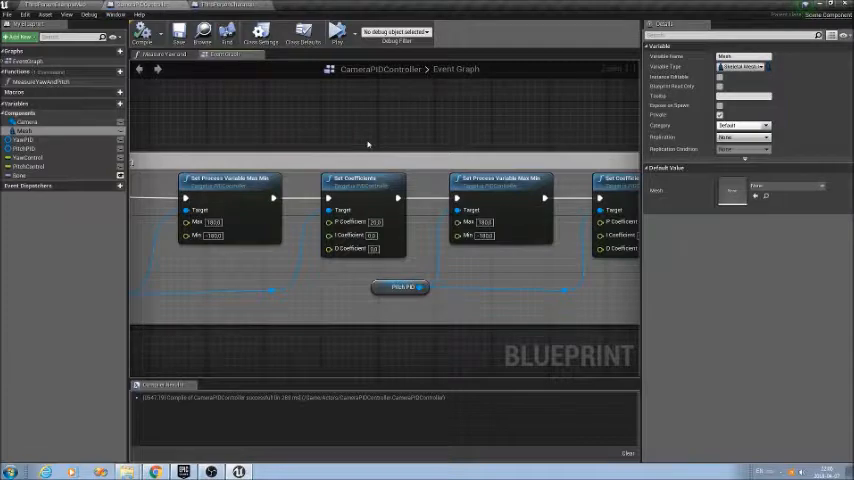
mouse_move(405, 145)
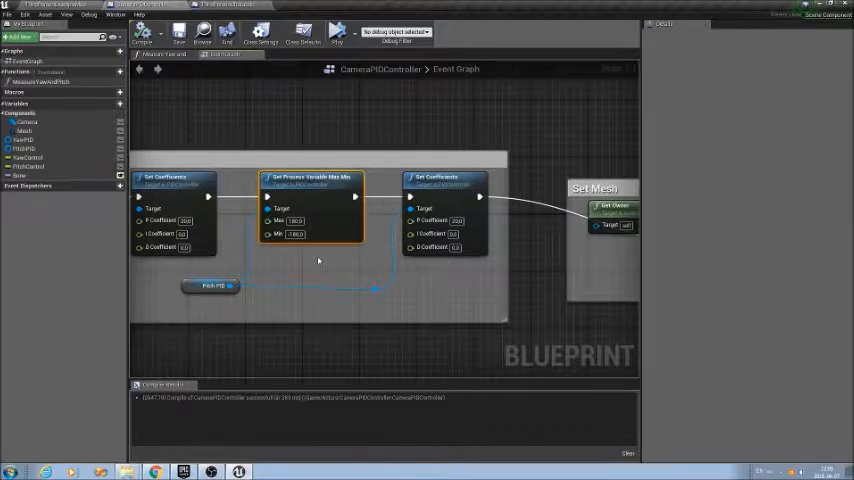
mouse_move(322, 261)
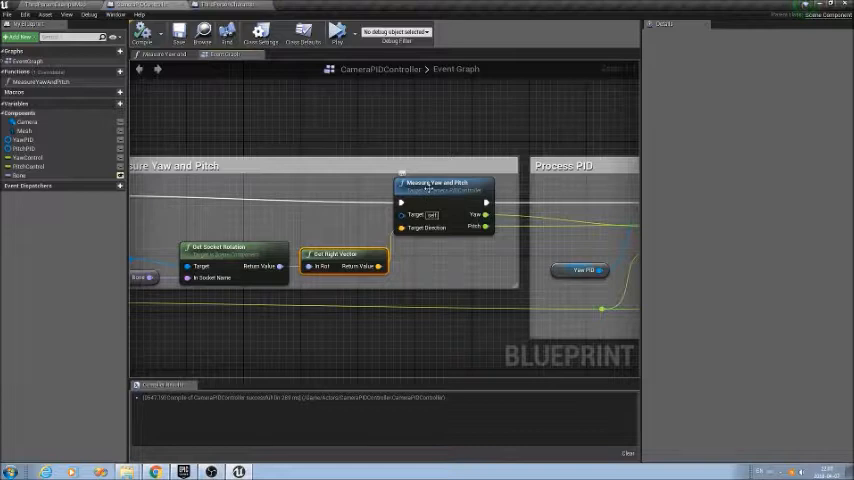
click(445, 185)
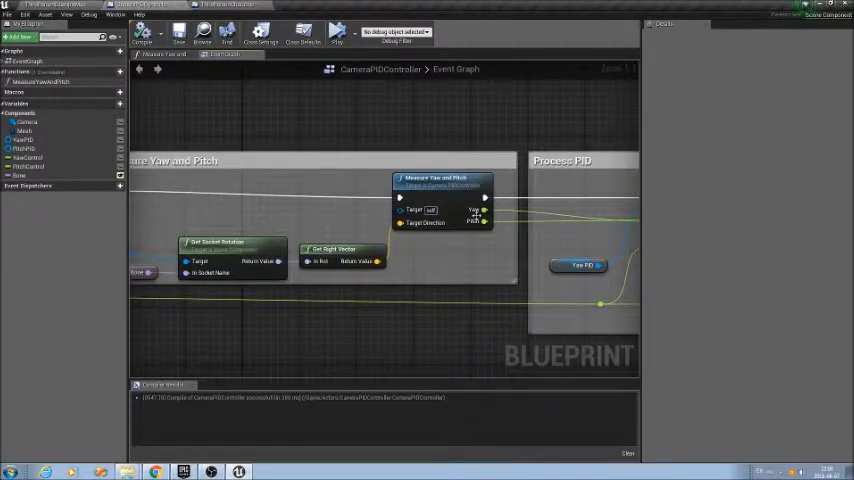
mouse_move(545, 128)
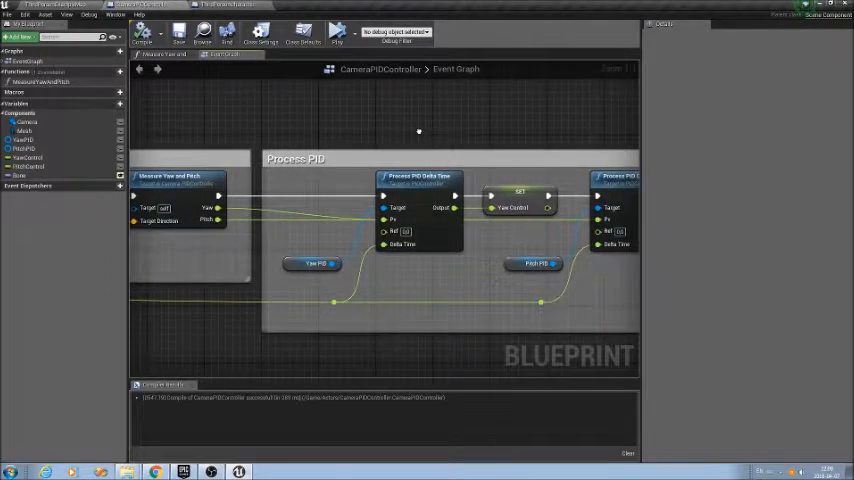
mouse_move(333, 135)
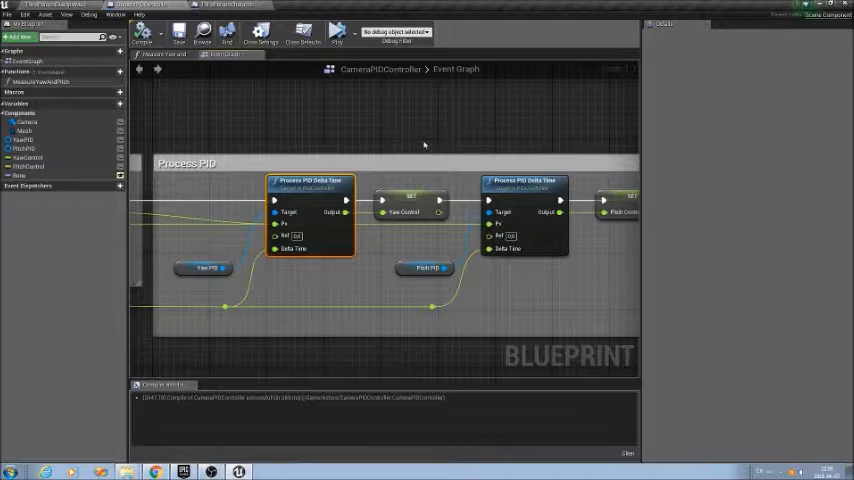
mouse_move(545, 135)
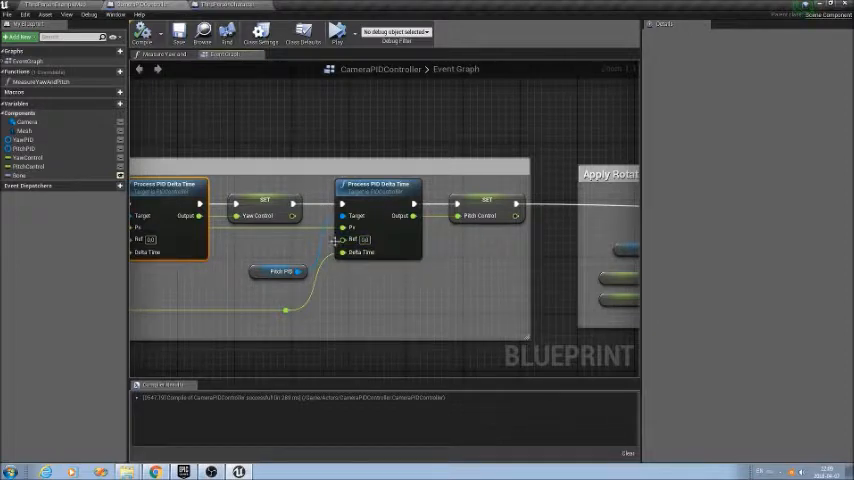
mouse_move(484, 151)
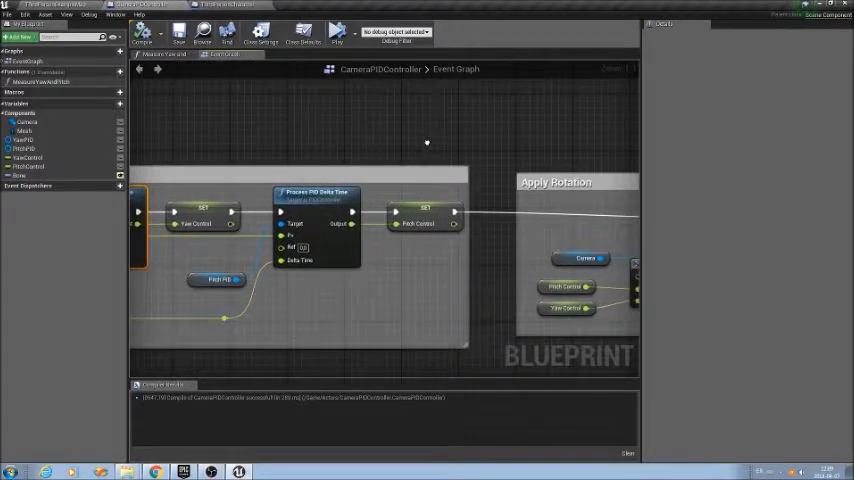
mouse_move(473, 137)
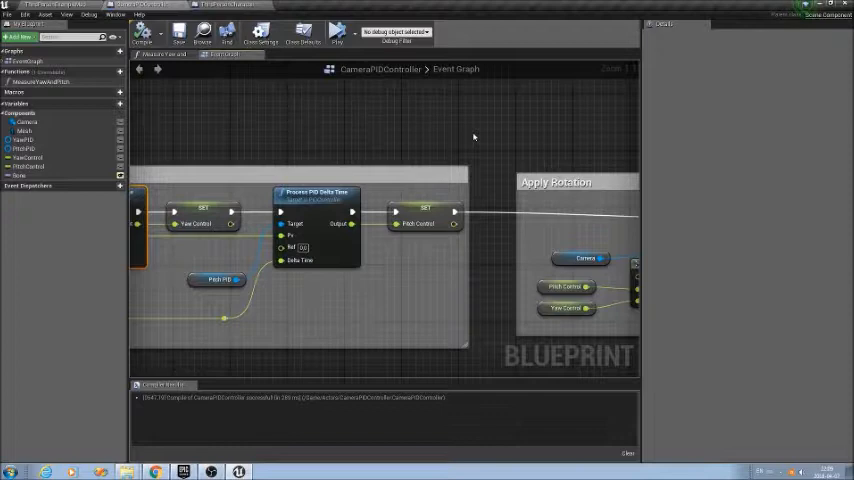
mouse_move(455, 135)
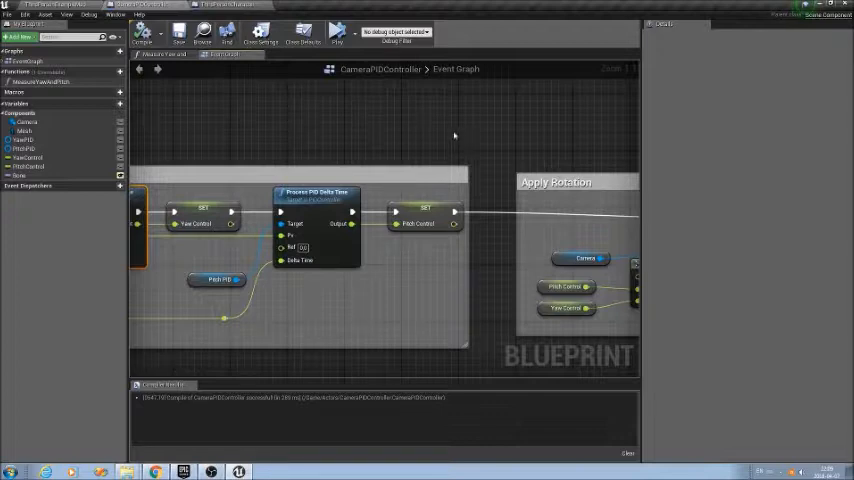
mouse_move(478, 131)
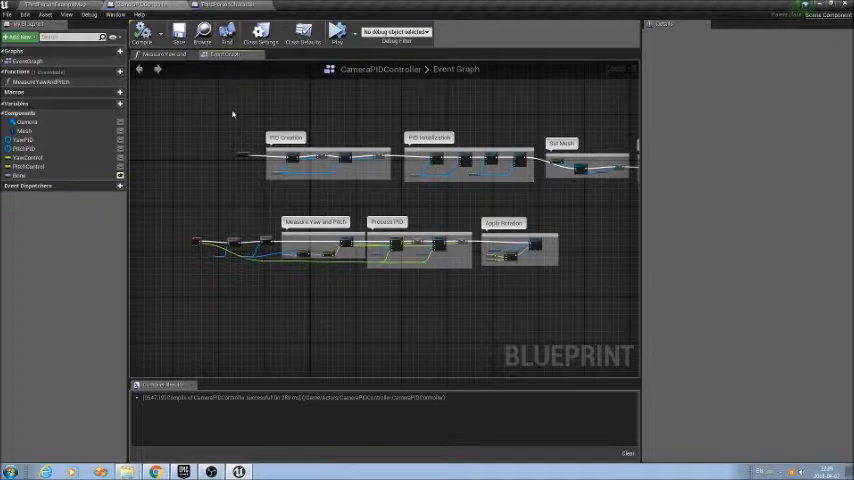
mouse_move(218, 128)
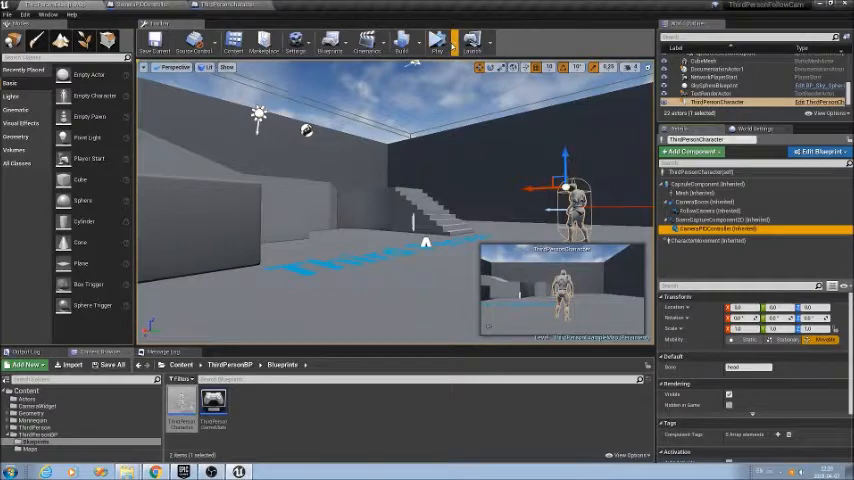
Show the Play button's list of play modes in the level editor
click(447, 51)
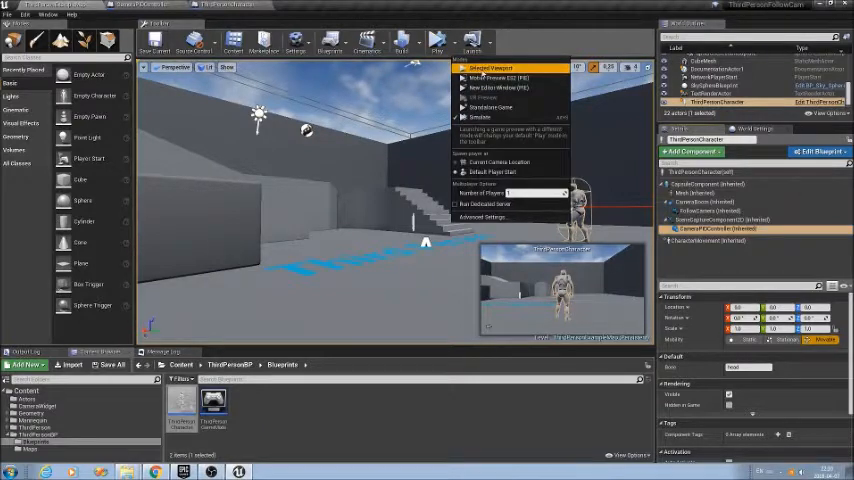